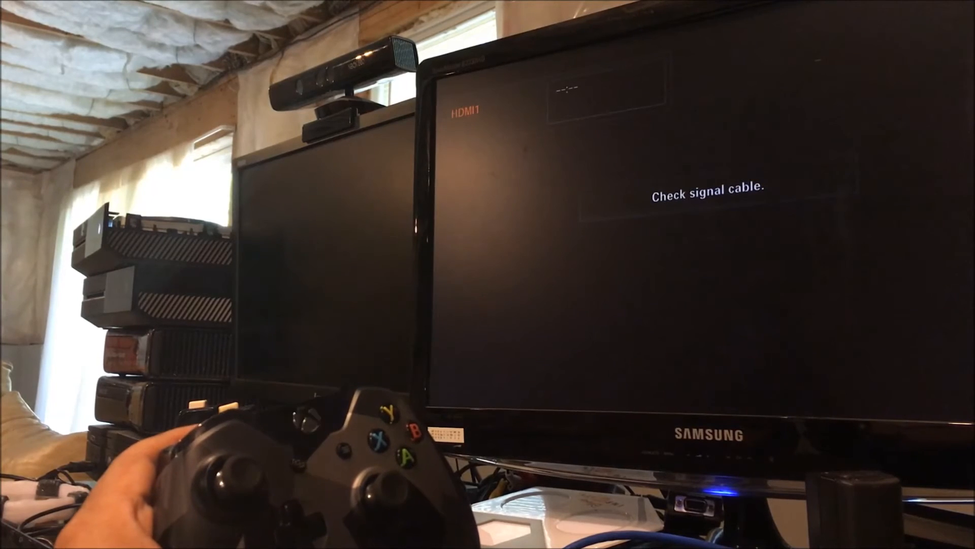
Step: Power on the restored console and proceed until the Network screen reads "You're connected"
{"action": "left_click", "coordinate": [306, 404]}
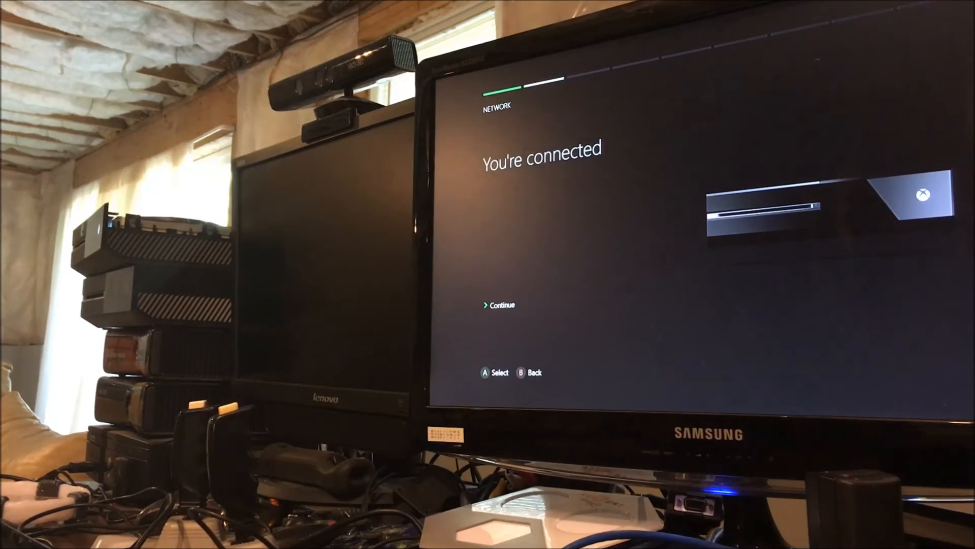
Step: Continue past the network confirmation to the Choose your time zone screen
{"action": "left_click", "coordinate": [501, 305]}
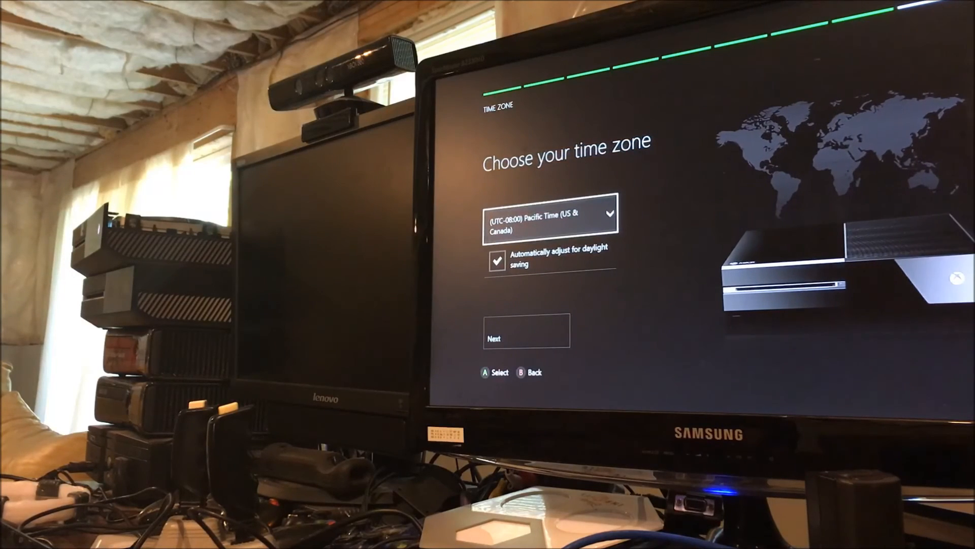
Step: Choose (UTC-05:00) Eastern Time (US & Canada), keeping daylight saving adjustment ticked
{"action": "left_click", "coordinate": [549, 215]}
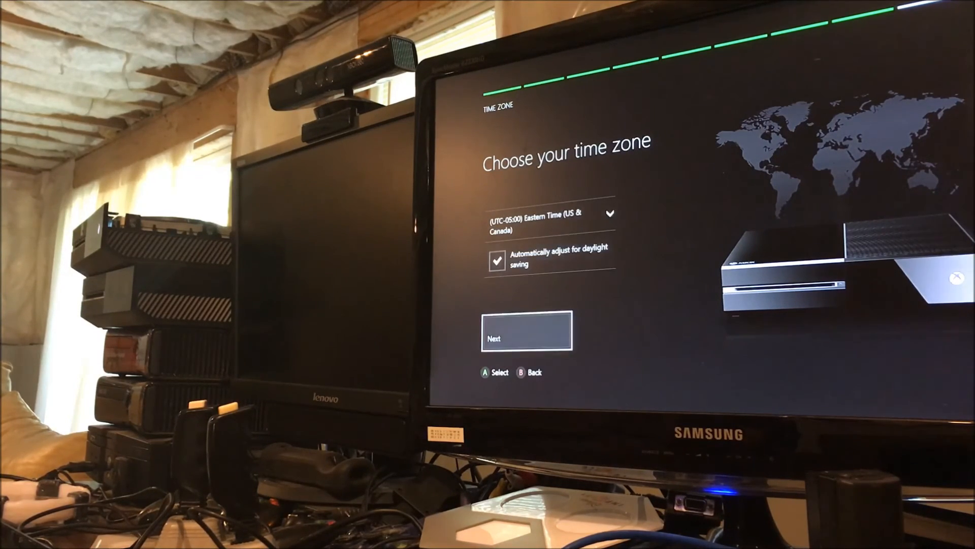
Step: Accept Eastern Time and advance past the Power intro to the Energy-saving / Instant-on choice
{"action": "left_click", "coordinate": [526, 331]}
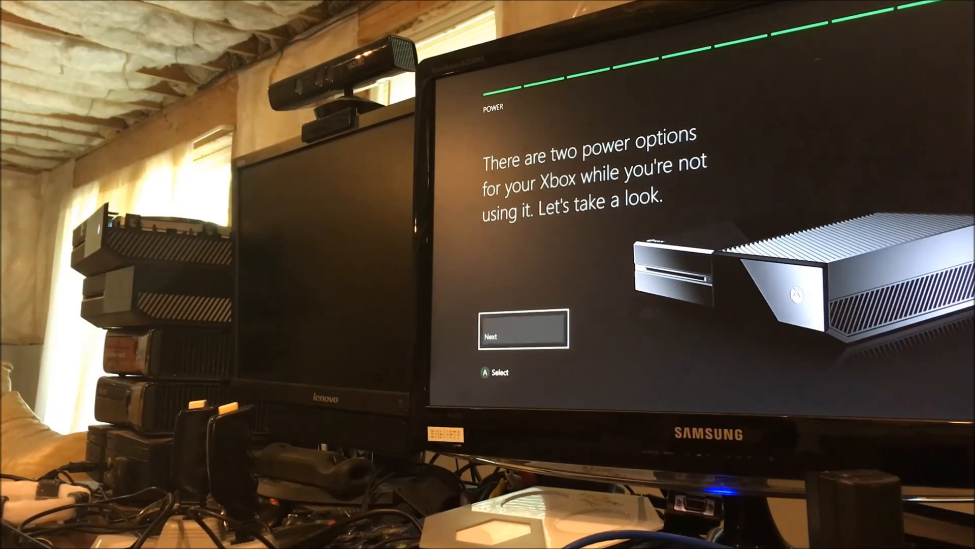
{"action": "left_click", "coordinate": [522, 331]}
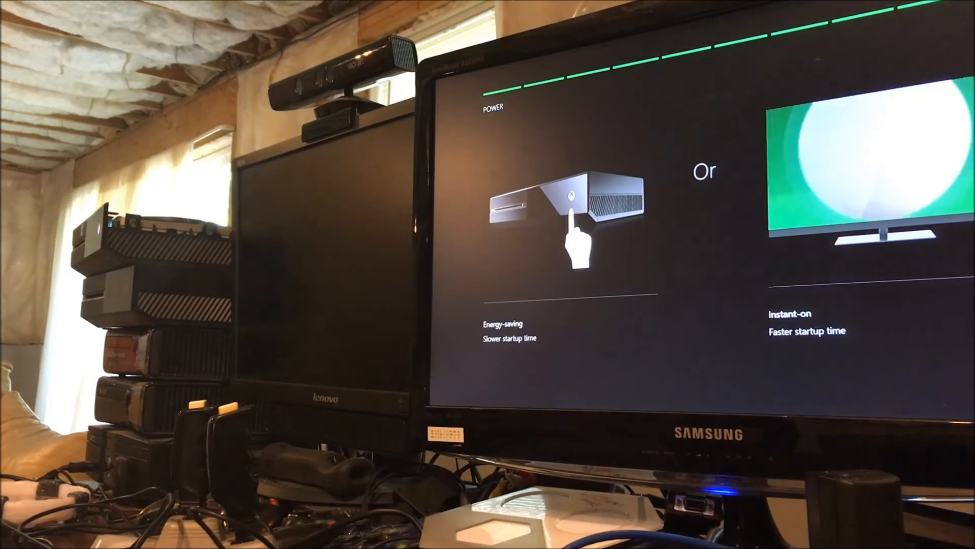